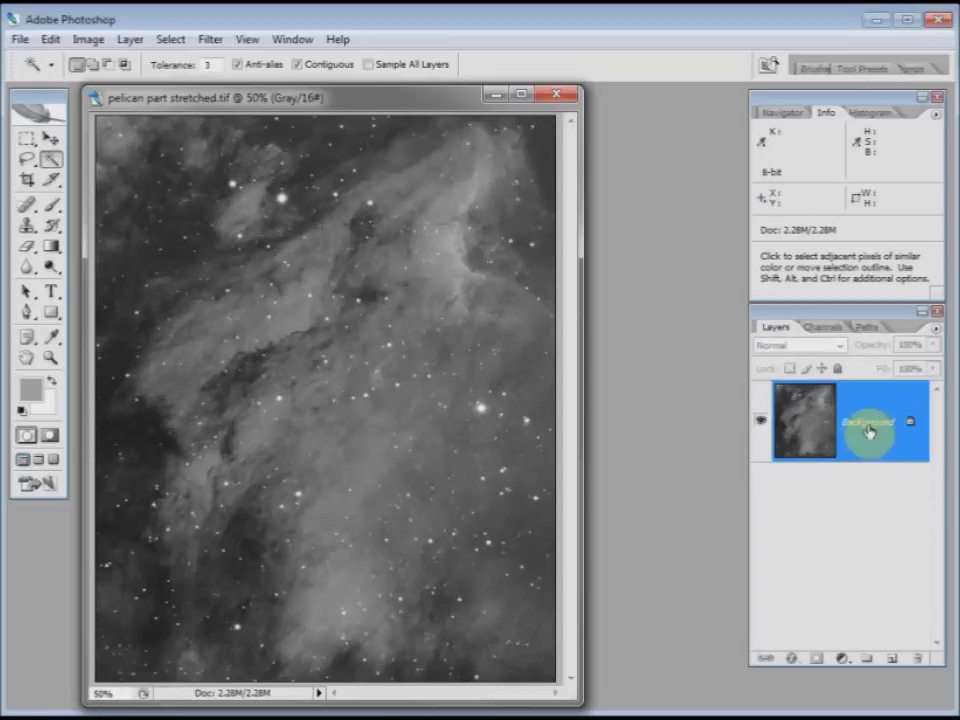
Step: Duplicate the Background nebula image into a new Layer 1 with Ctrl+J
key("ctrl+j")
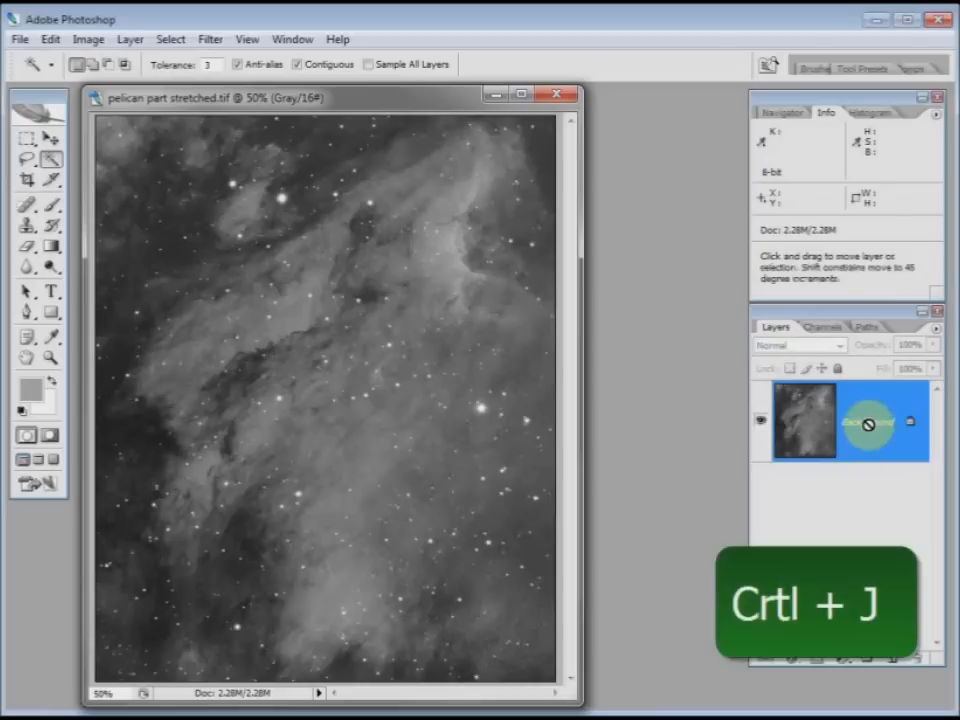
key("ctrl+j")
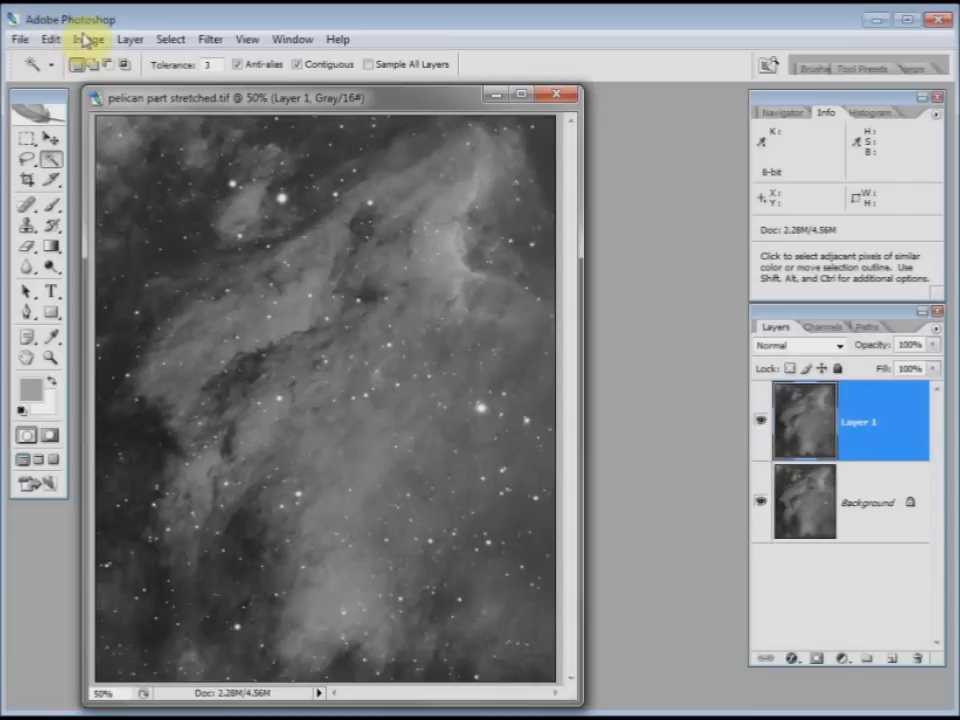
Step: Apply a Threshold at level 164 to Layer 1 so only stars stay white
left_click(88, 39)
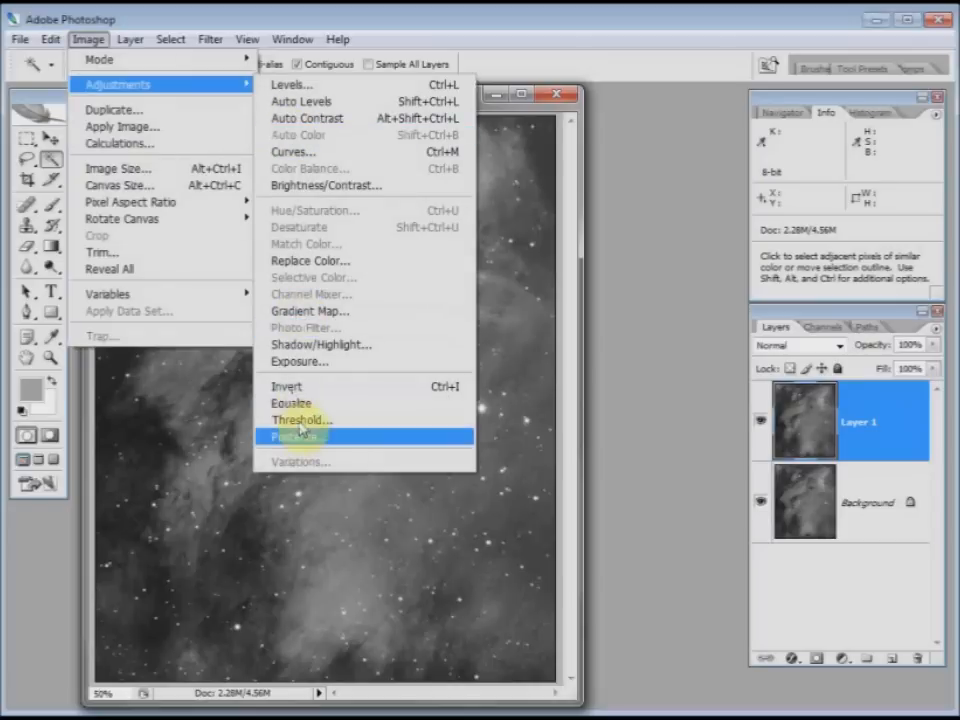
left_click(300, 420)
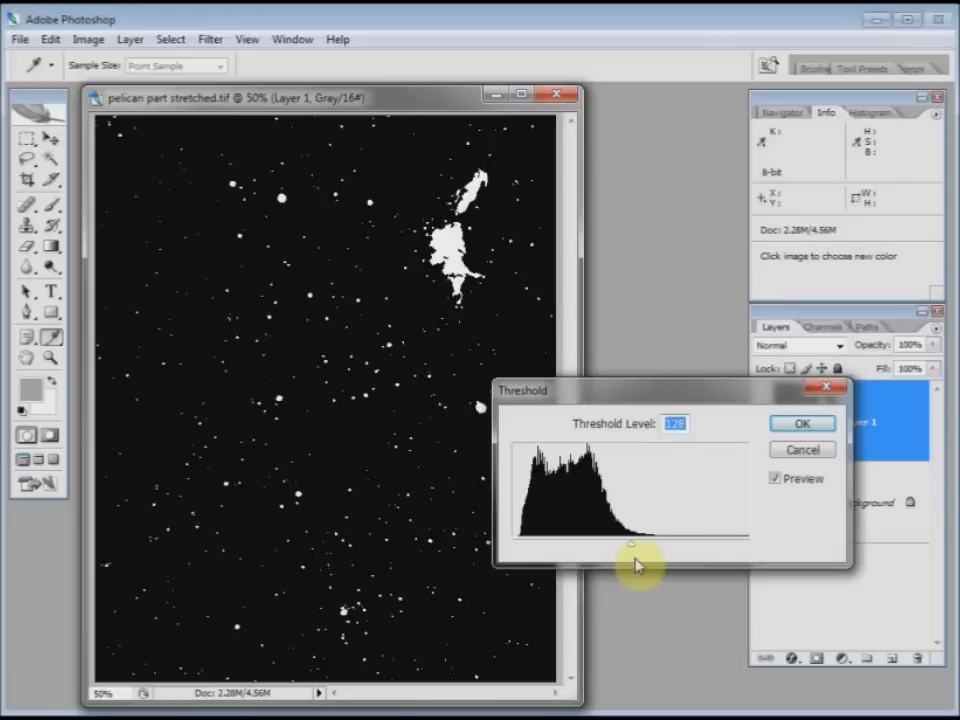
mouse_move(636, 551)
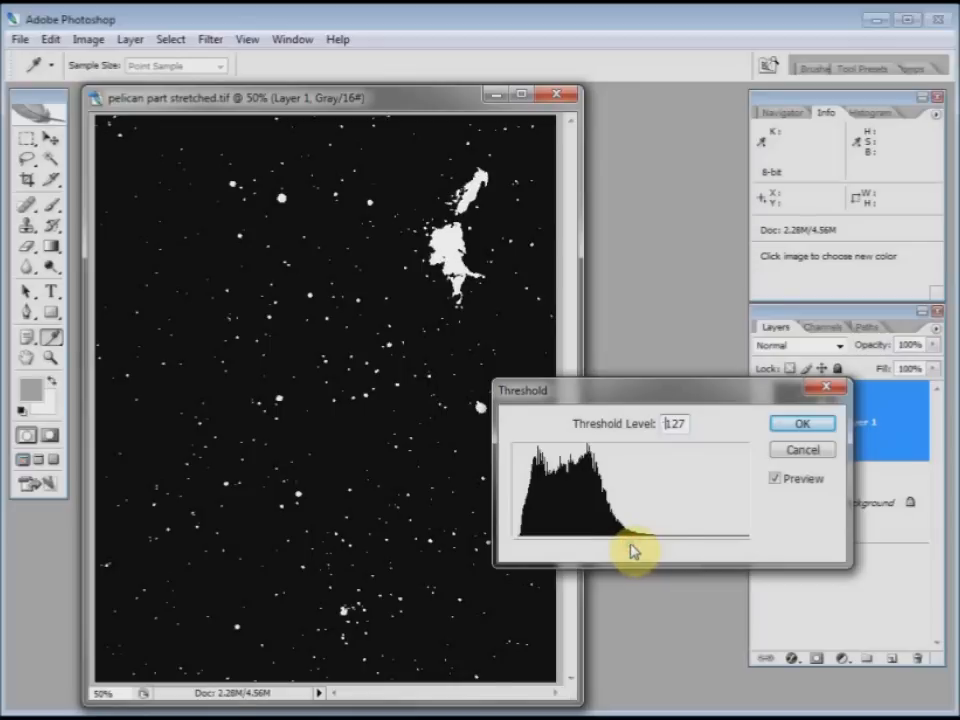
left_click_drag(635, 550, 582, 545)
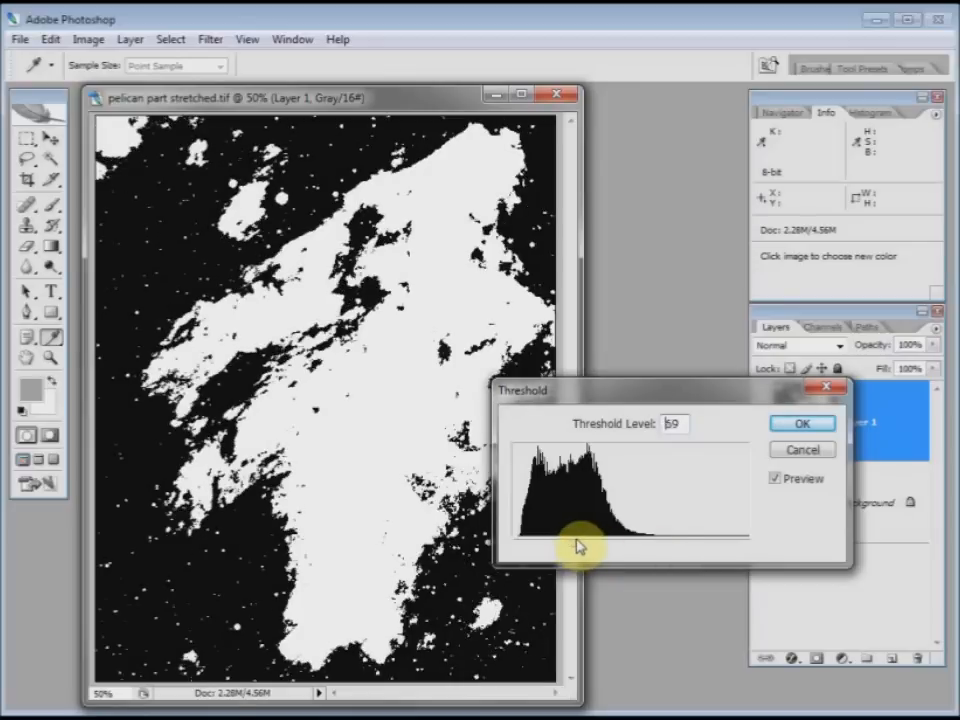
left_click_drag(582, 545, 700, 550)
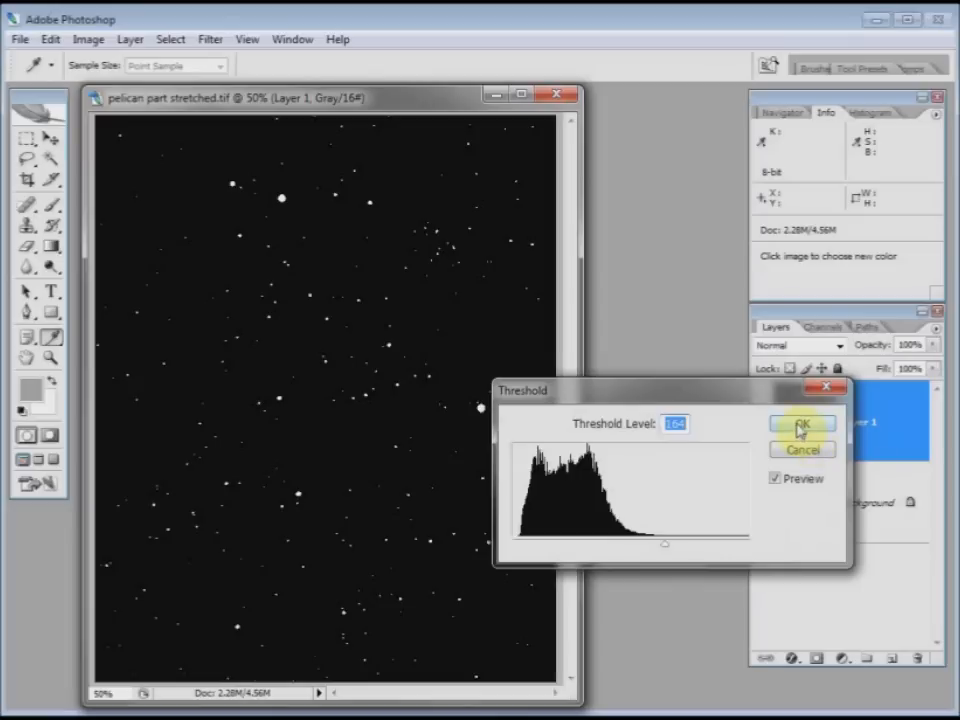
left_click(803, 425)
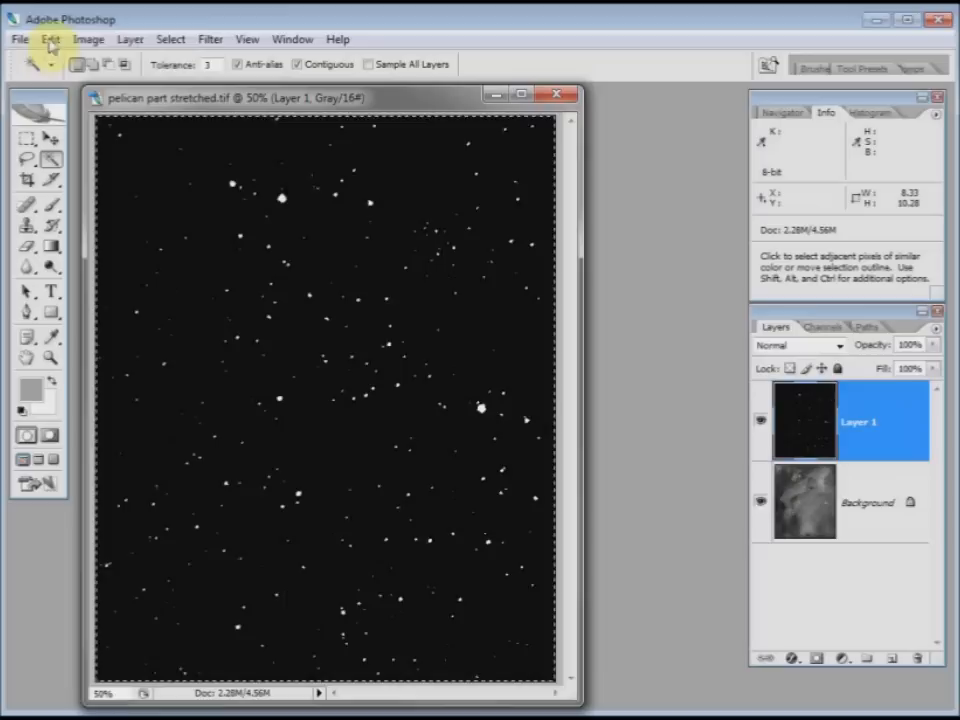
Step: Click a white star on Layer 1 with the Magic Wand to begin the selection
left_click(169, 39)
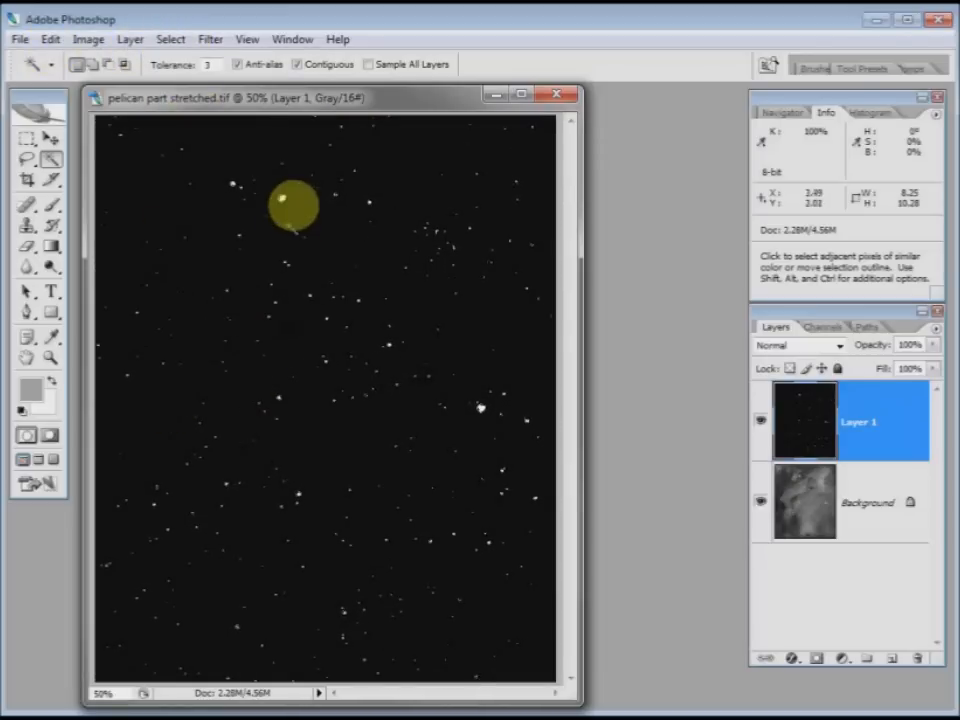
left_click_drag(293, 205, 308, 290)
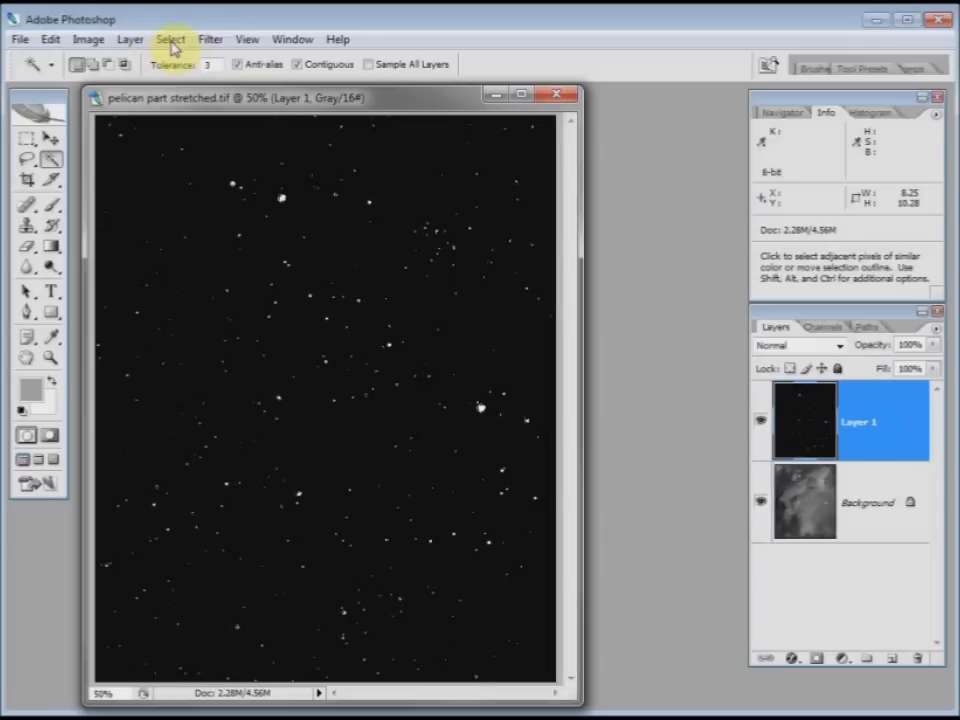
Step: Expand the star selection by a few pixels with Select > Modify > Expand
left_click(168, 38)
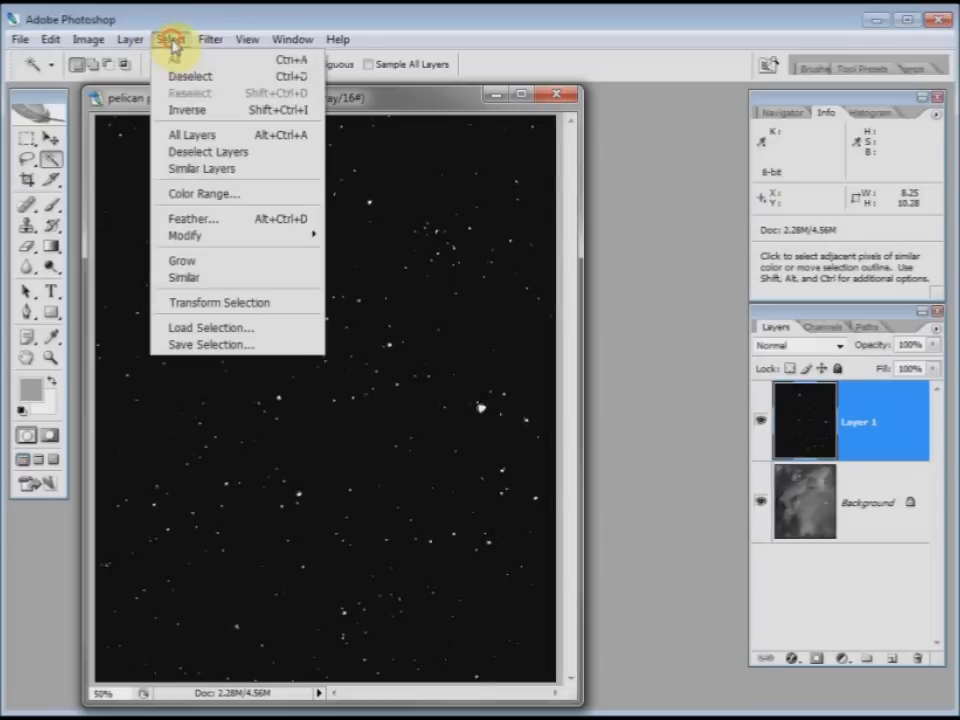
mouse_move(184, 235)
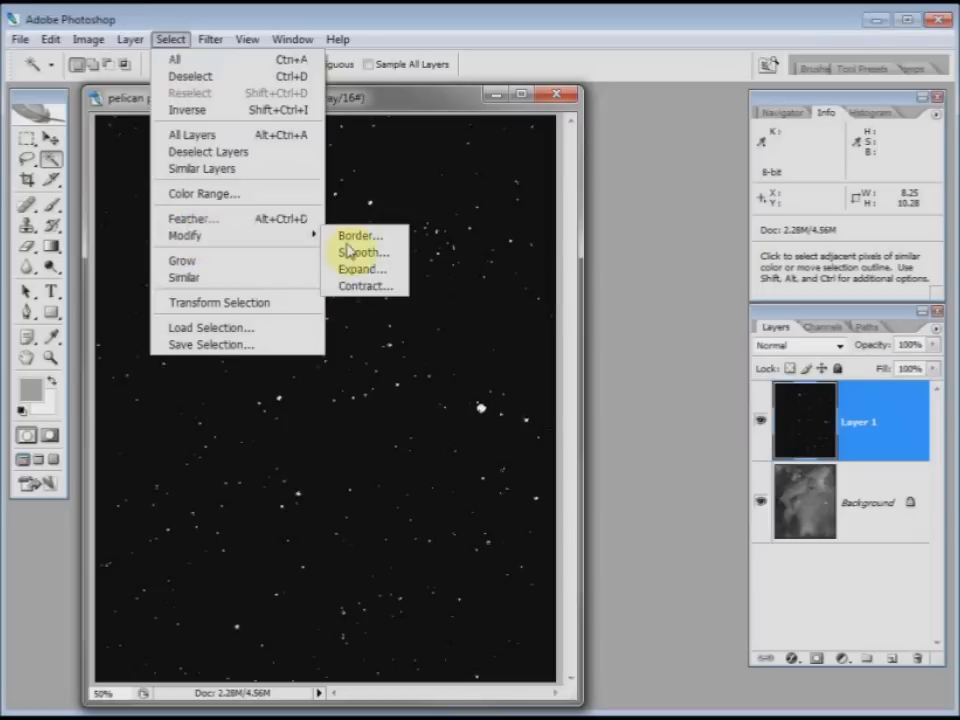
left_click(358, 268)
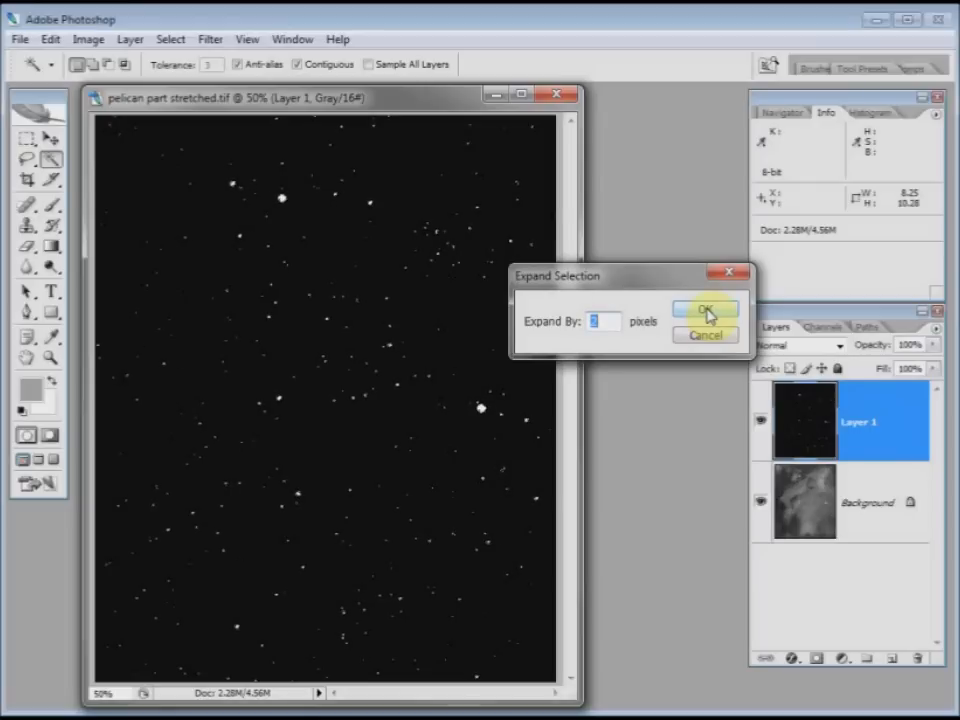
left_click(705, 310)
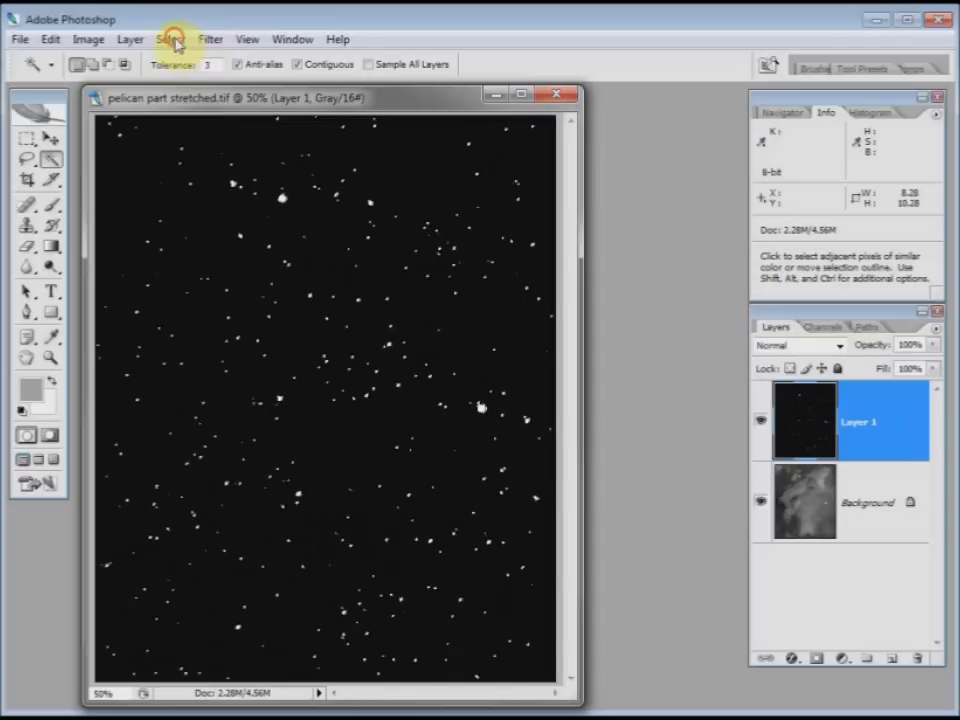
Step: Feather the expanded star selection with a 1-pixel radius
left_click(169, 39)
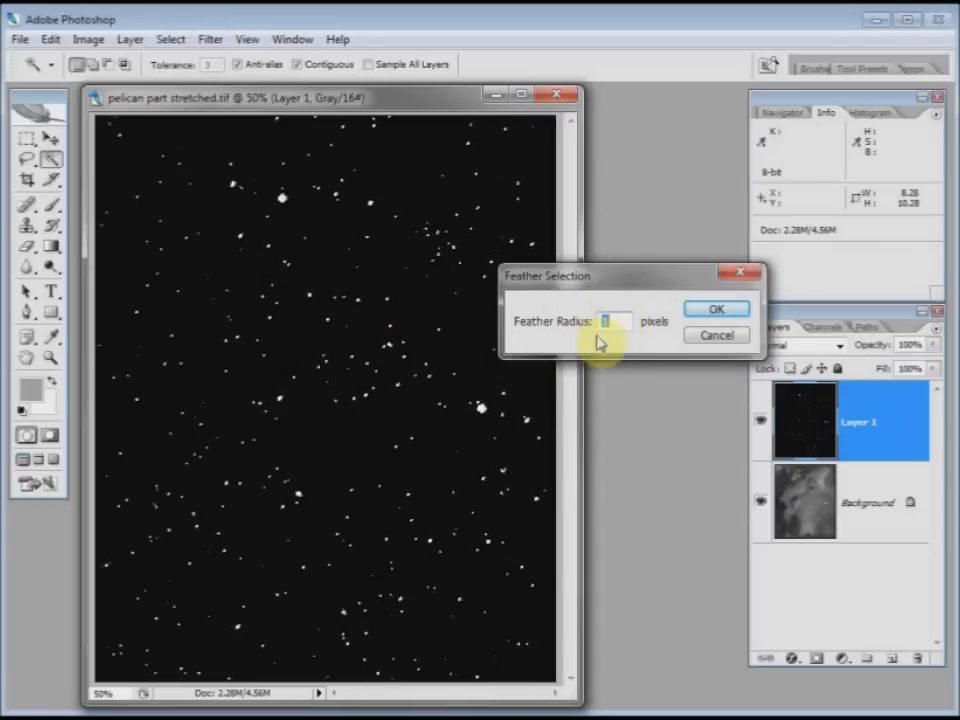
left_click(717, 309)
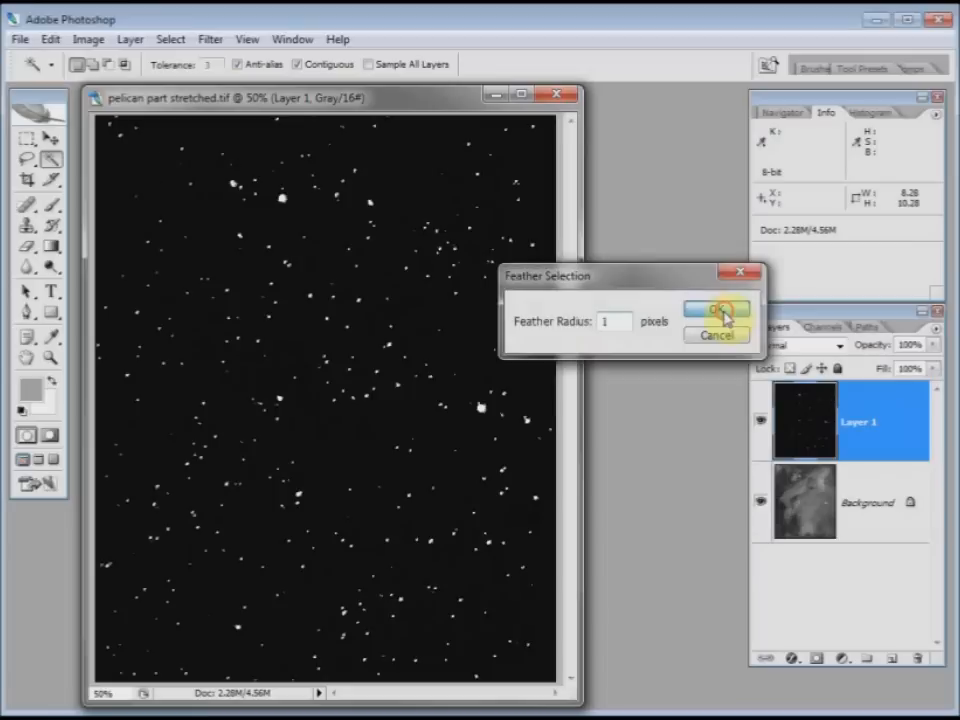
left_click(724, 311)
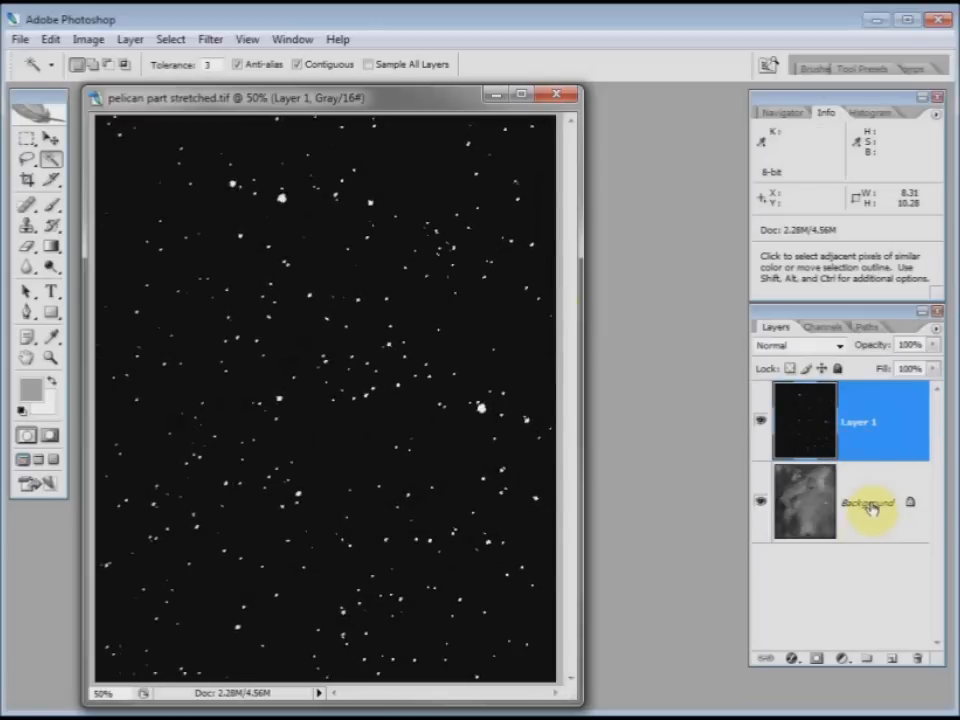
Step: Copy the feathered star areas from the Background layer into a new Layer 2
left_click(867, 507)
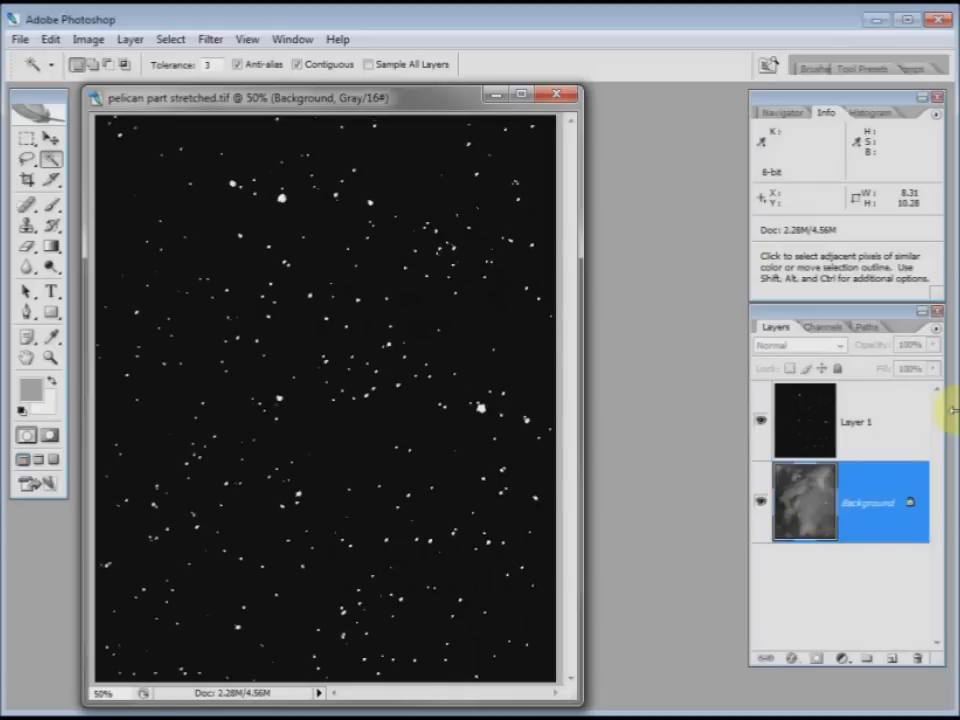
key("Ctrl+J")
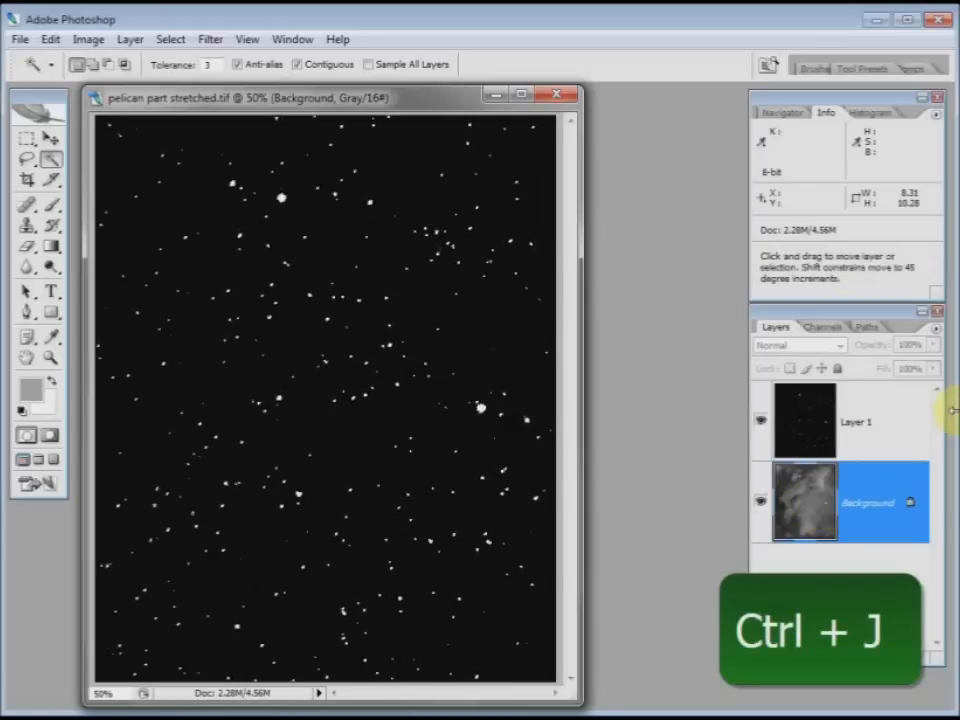
key("ctrl+j")
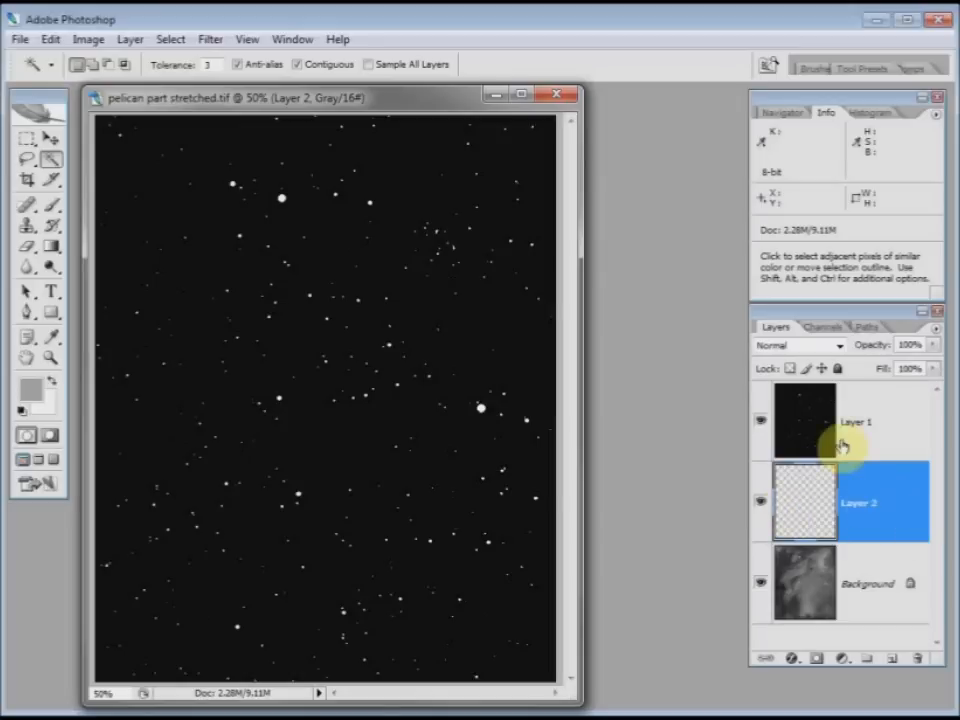
mouse_move(851, 416)
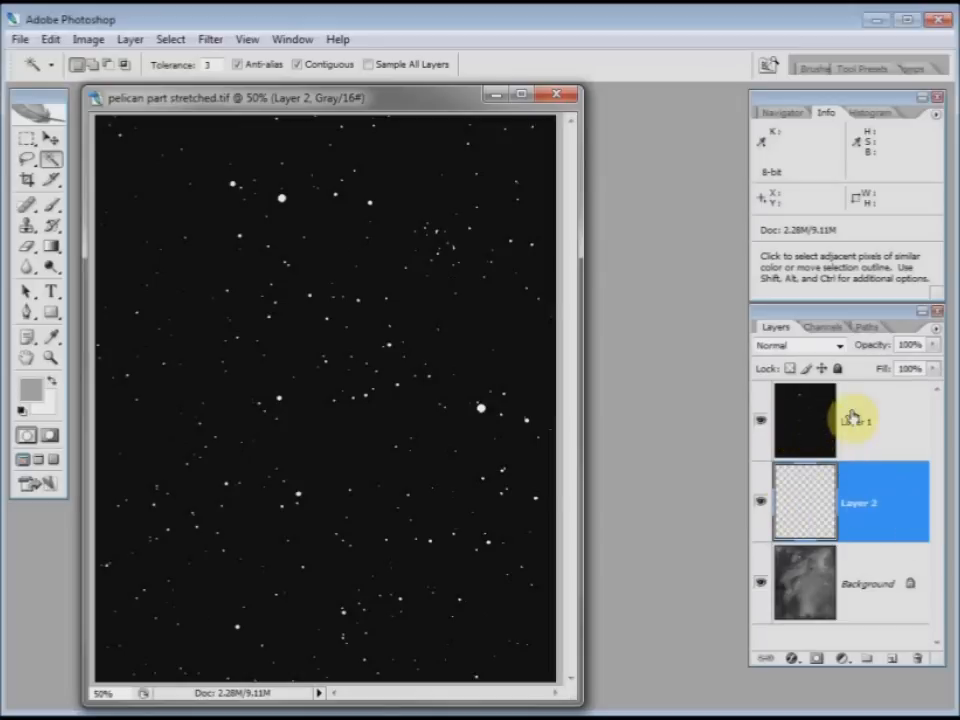
Step: Clear away the star map layer and duplicate the Background into Background copy
left_click(866, 422)
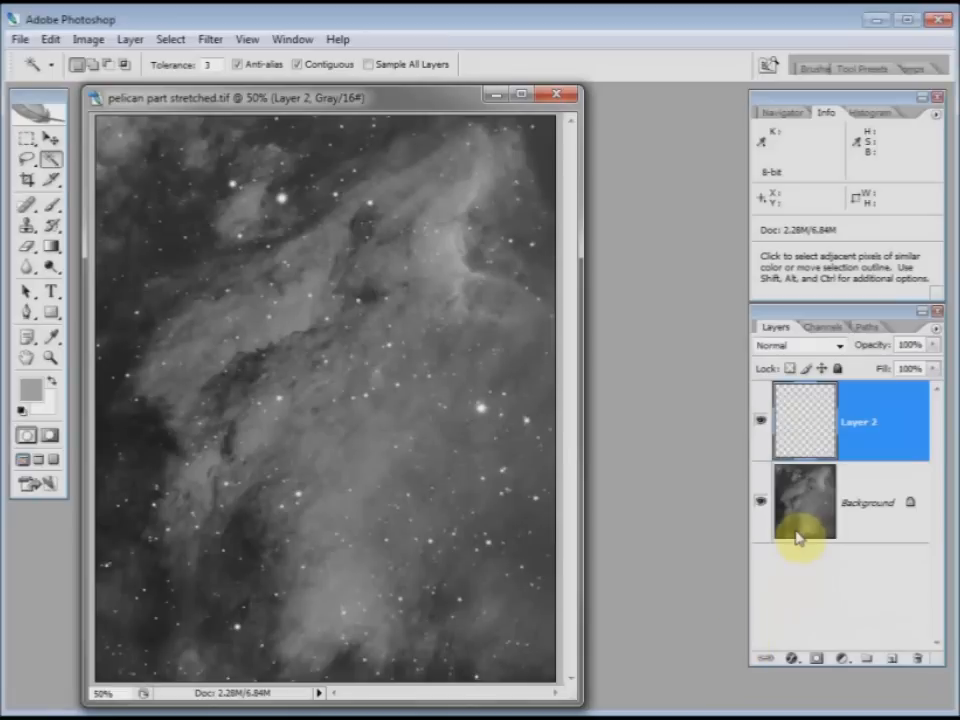
mouse_move(485, 515)
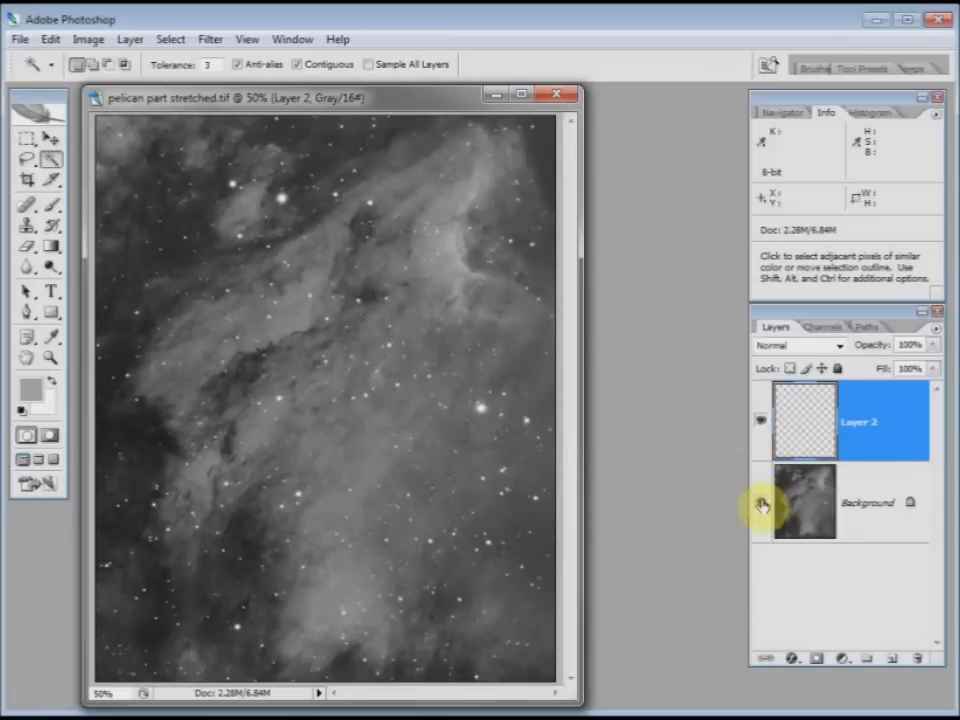
left_click(760, 504)
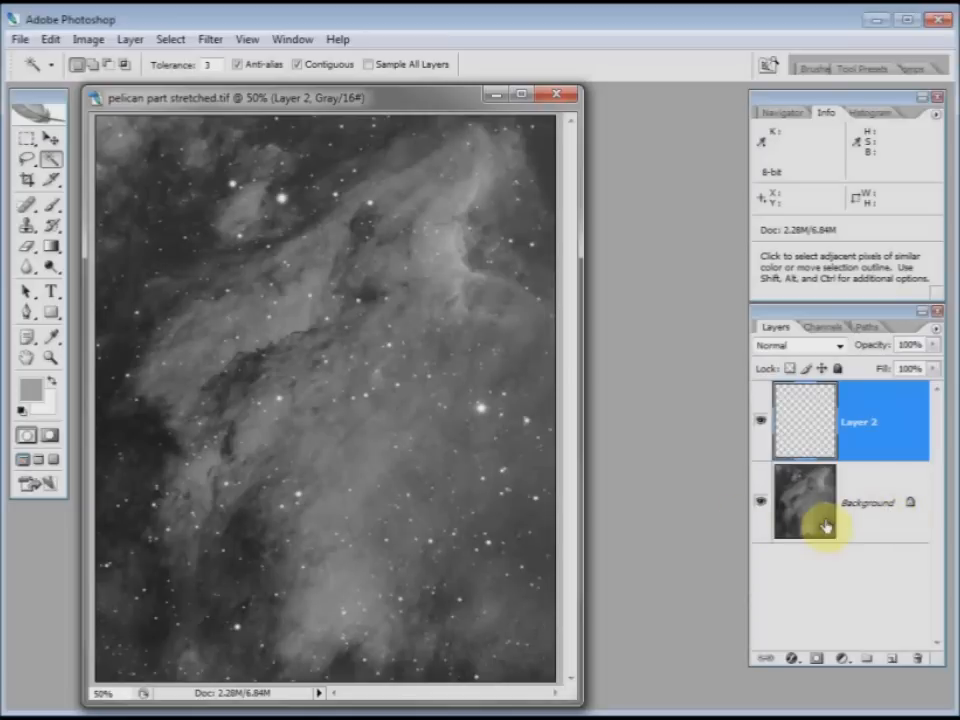
left_click(877, 515)
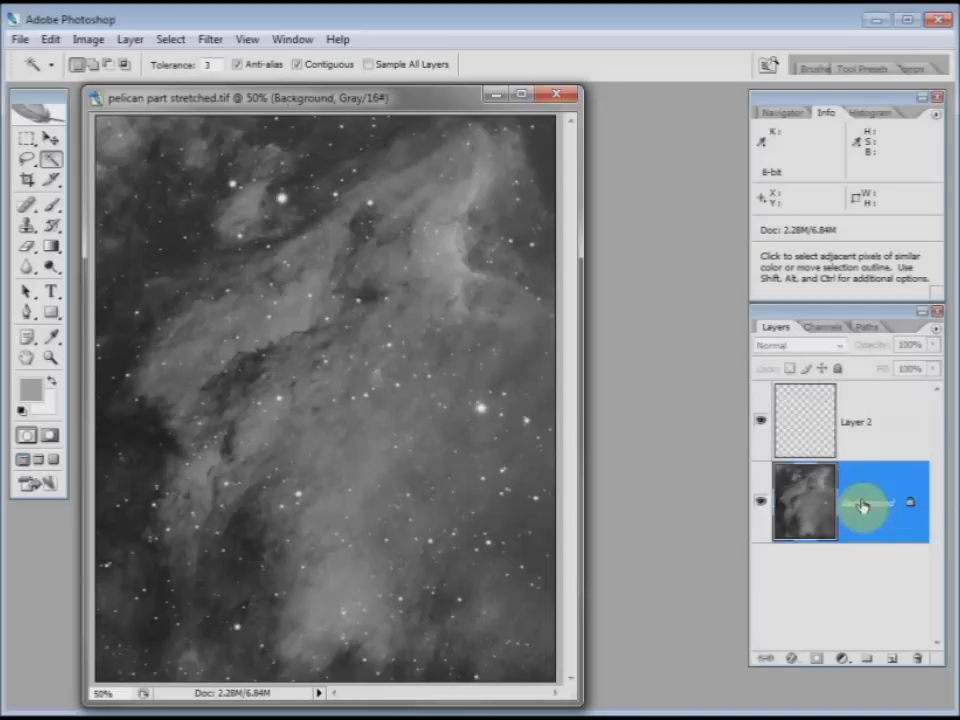
key("Ctrl+J")
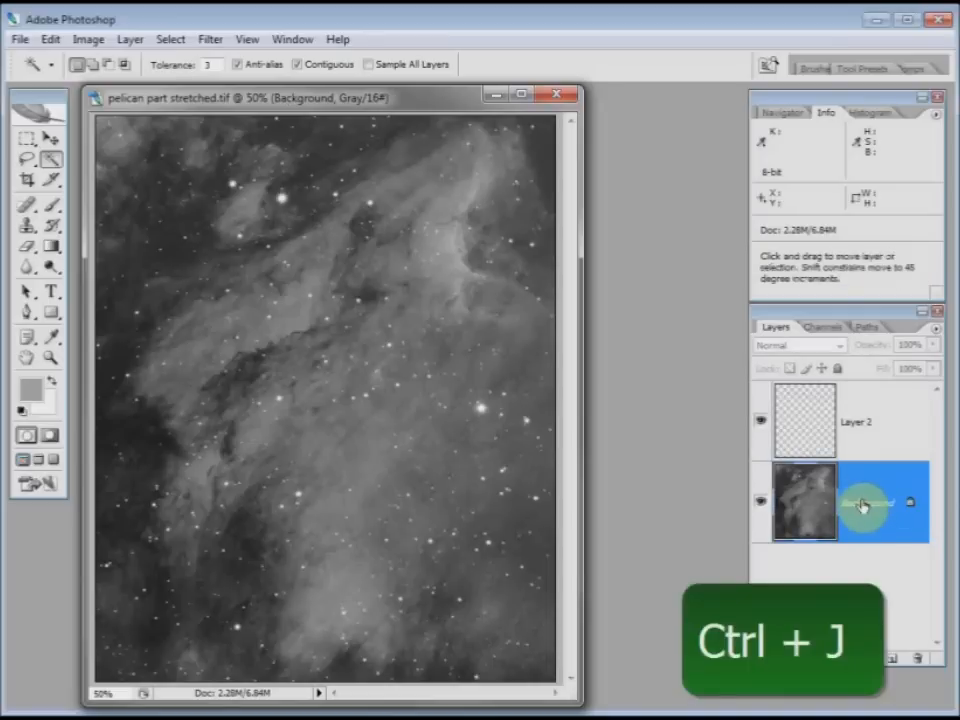
key("ctrl+j")
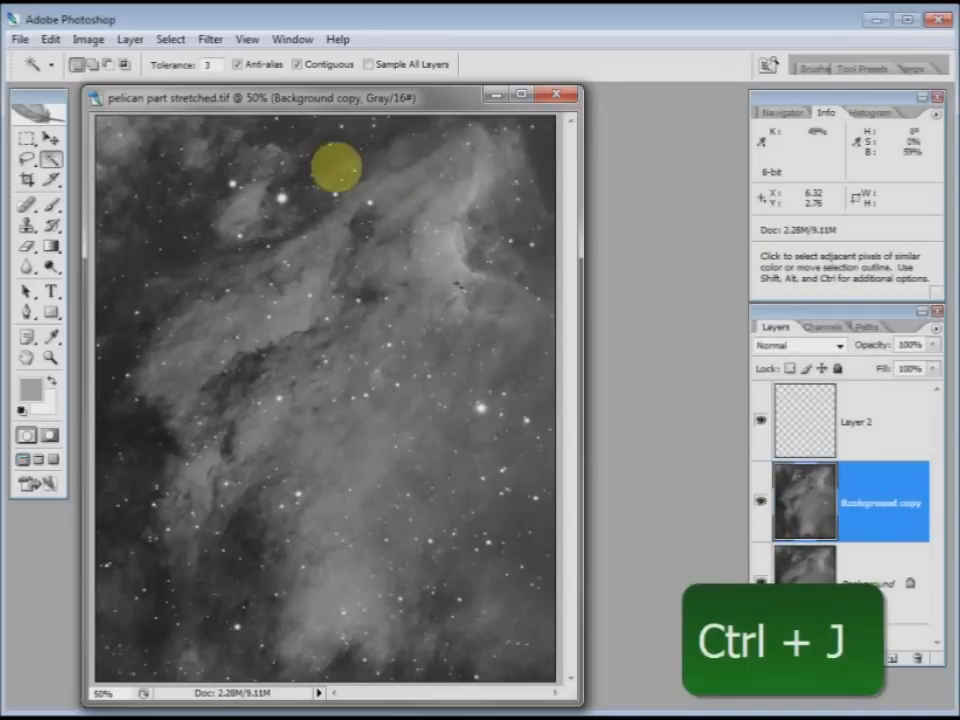
Step: Apply a High Pass filter to Background copy with a small radius near 5 pixels
left_click(206, 39)
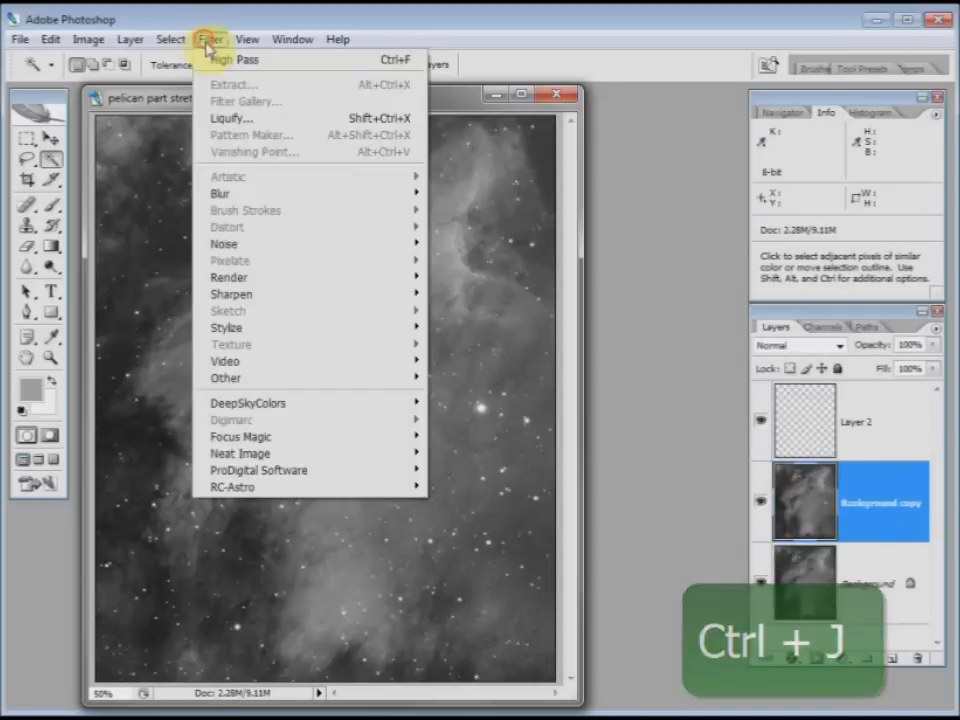
mouse_move(348, 396)
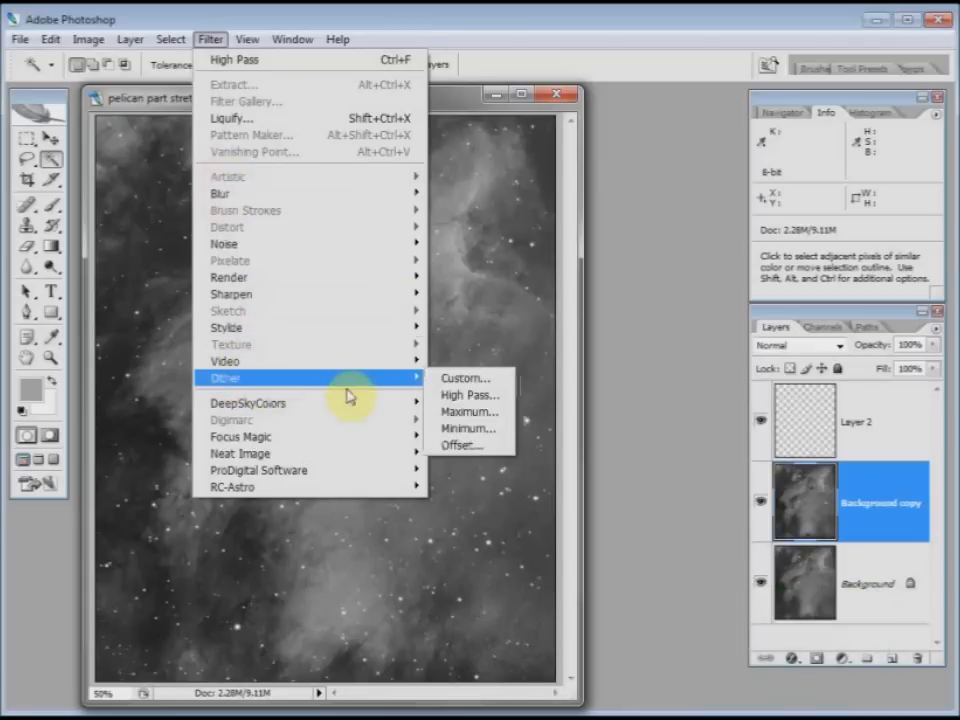
left_click(467, 395)
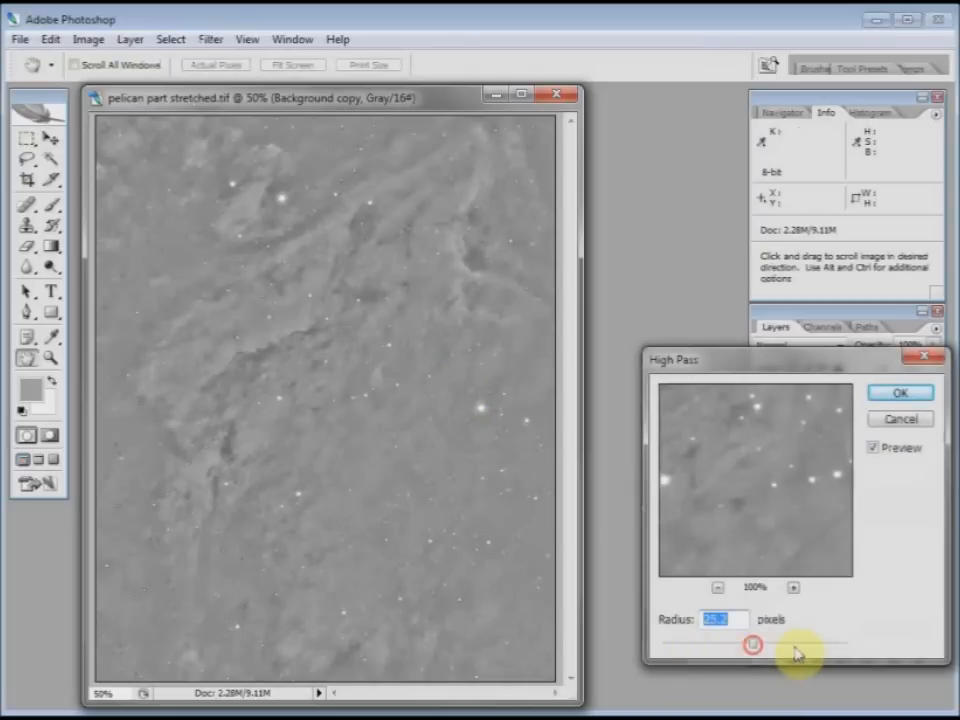
left_click_drag(752, 646, 722, 646)
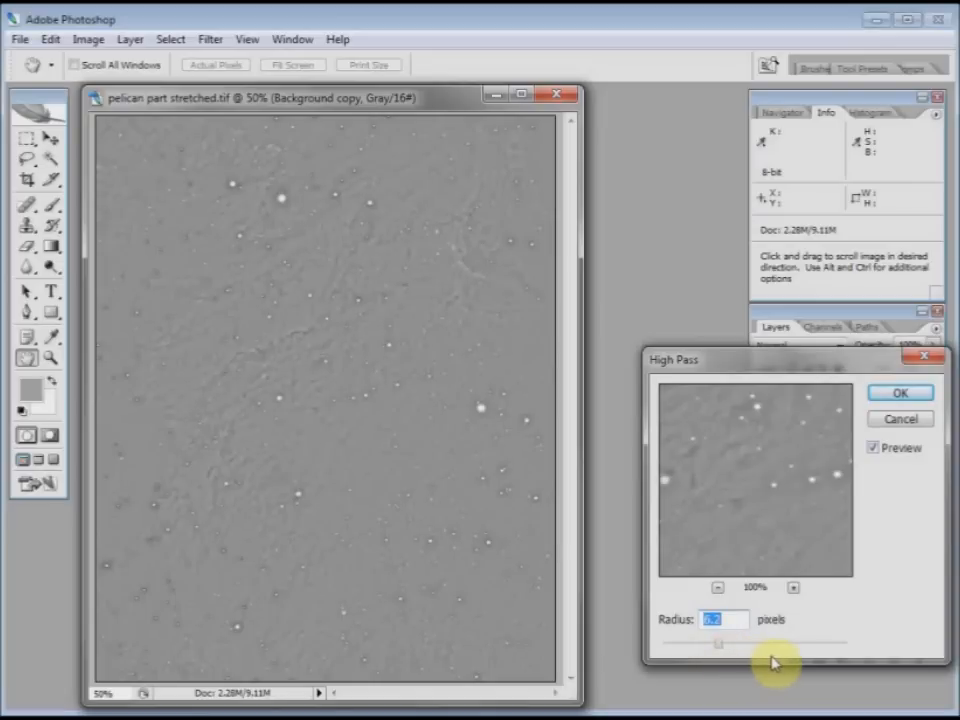
left_click_drag(775, 648, 718, 648)
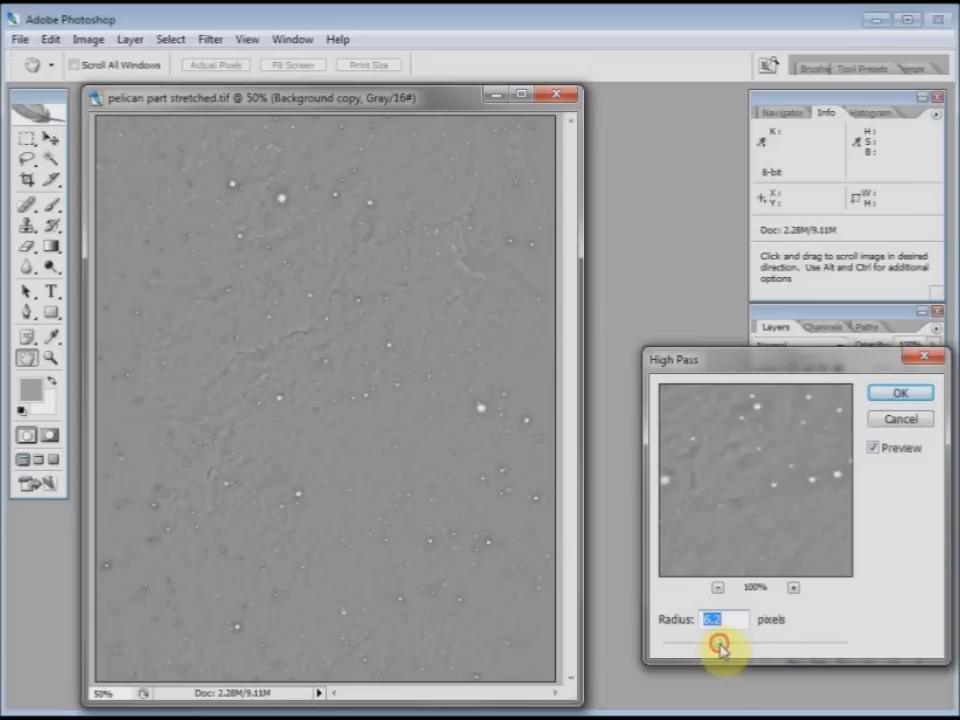
left_click_drag(720, 645, 775, 645)
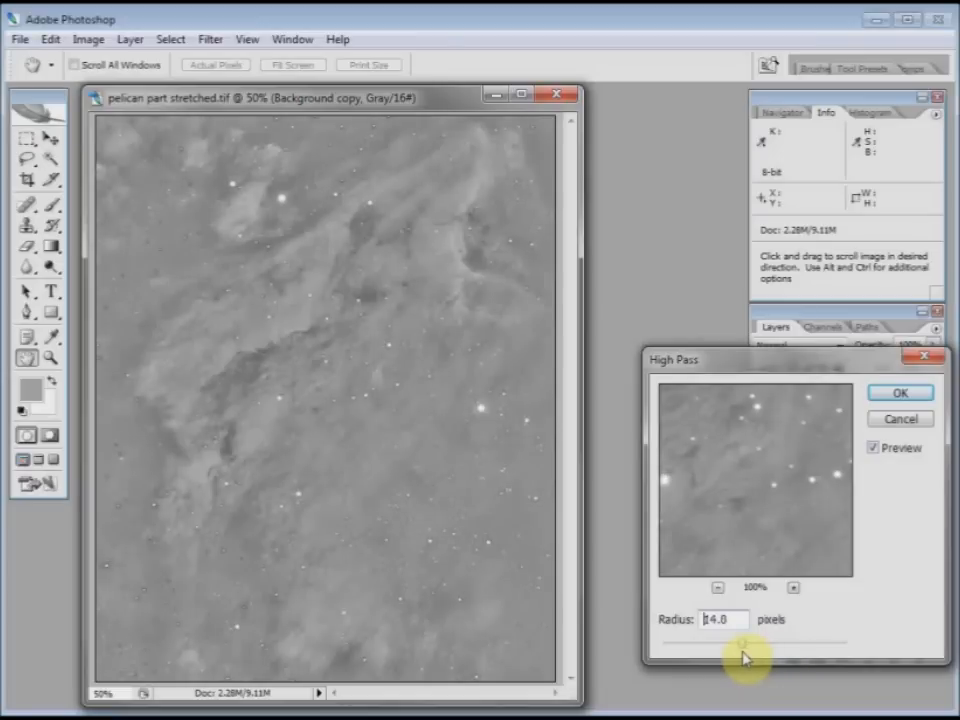
left_click_drag(740, 645, 697, 645)
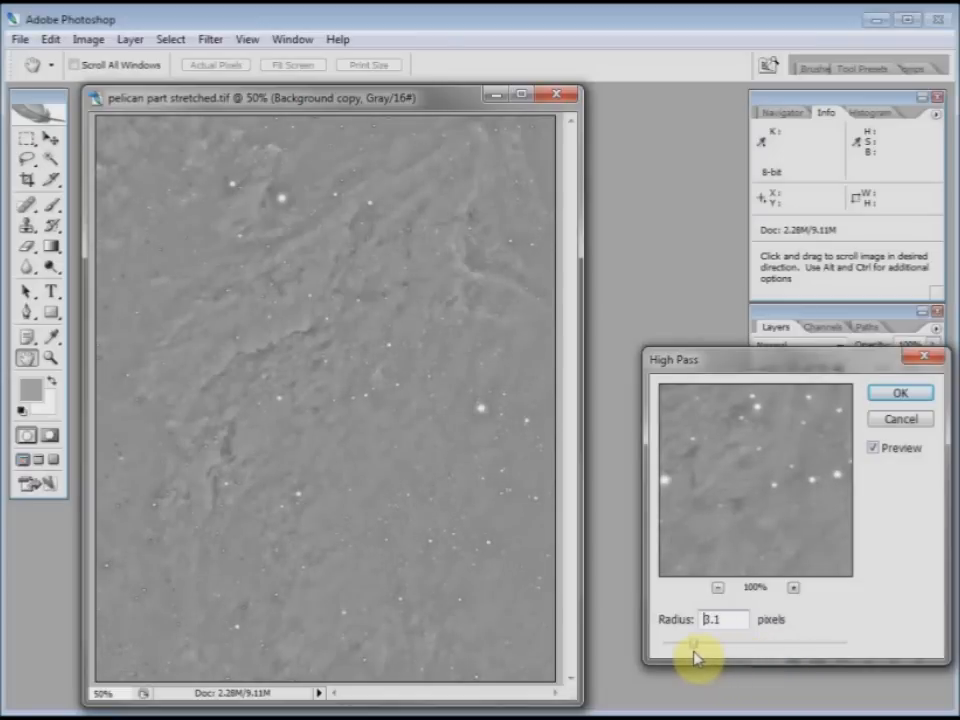
left_click_drag(697, 642, 725, 642)
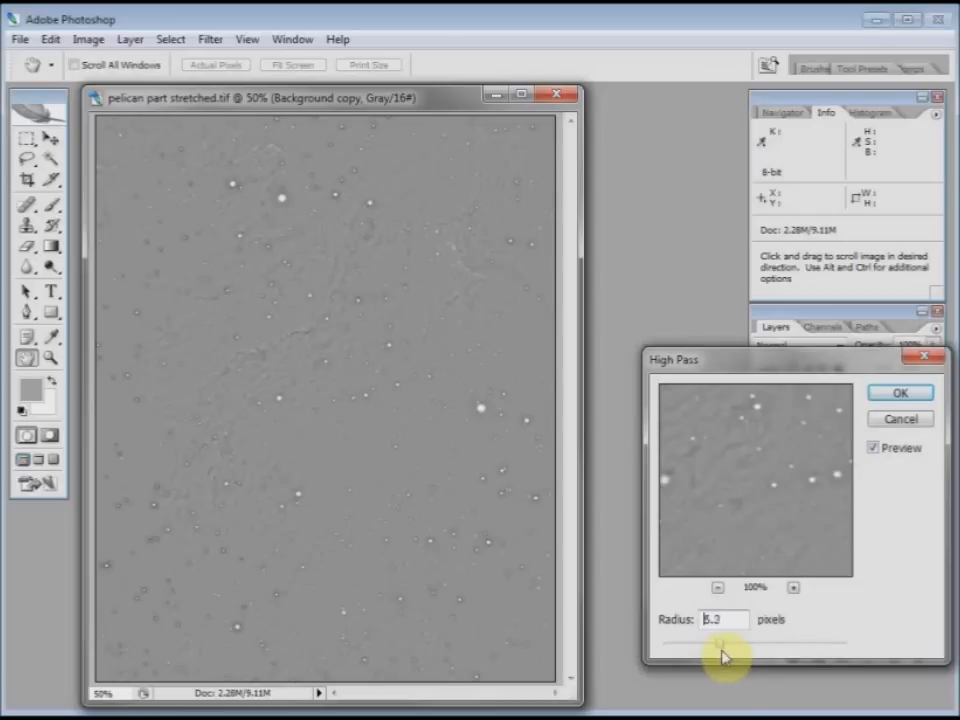
left_click_drag(722, 642, 730, 642)
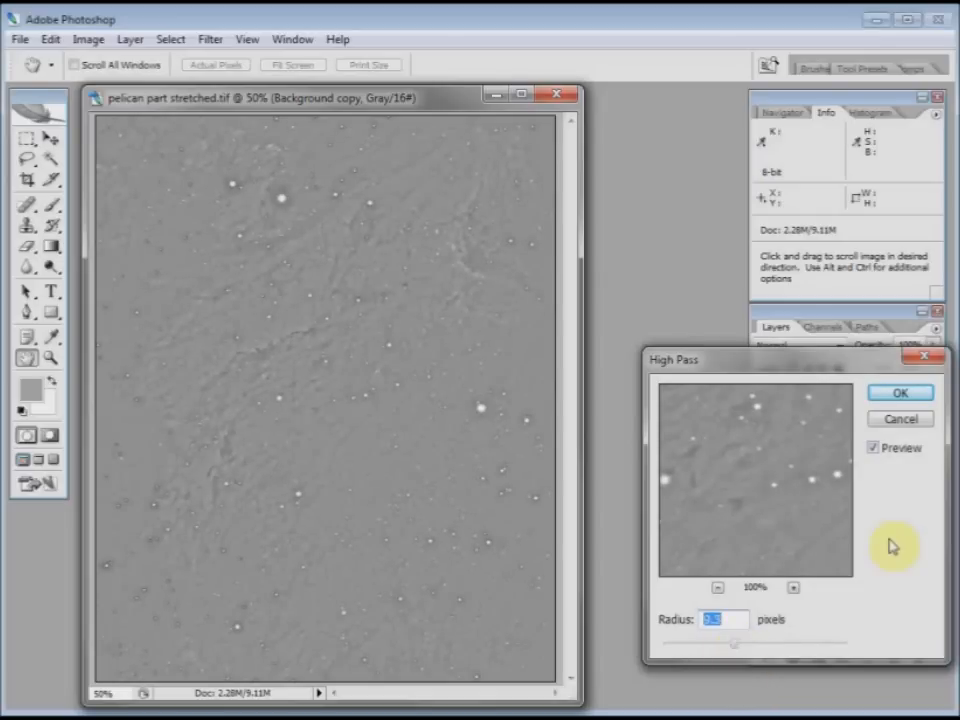
left_click(897, 393)
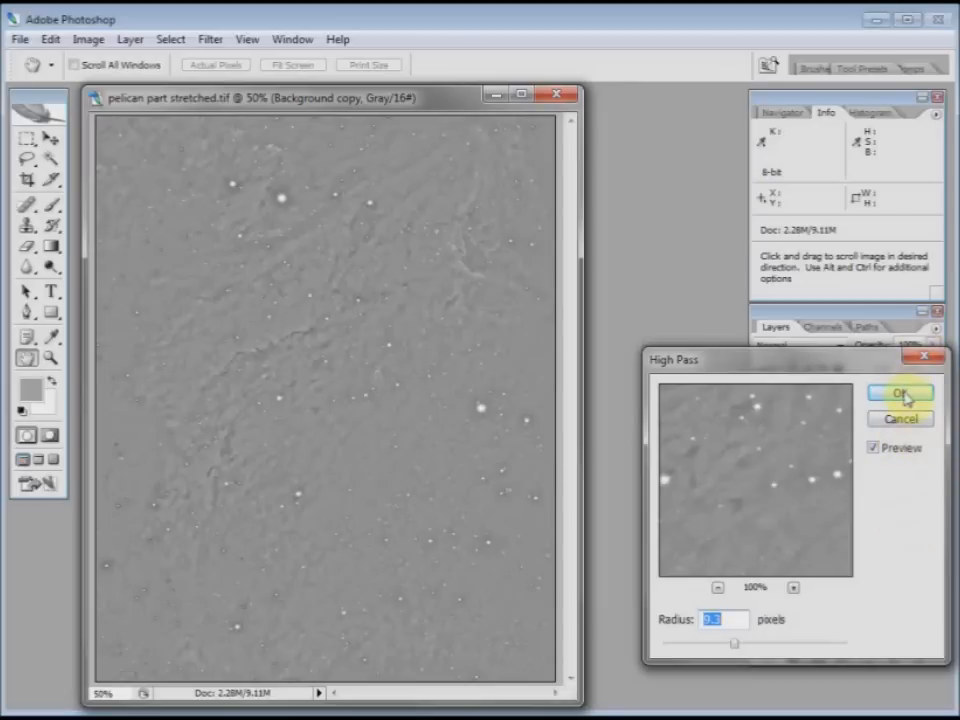
left_click(896, 393)
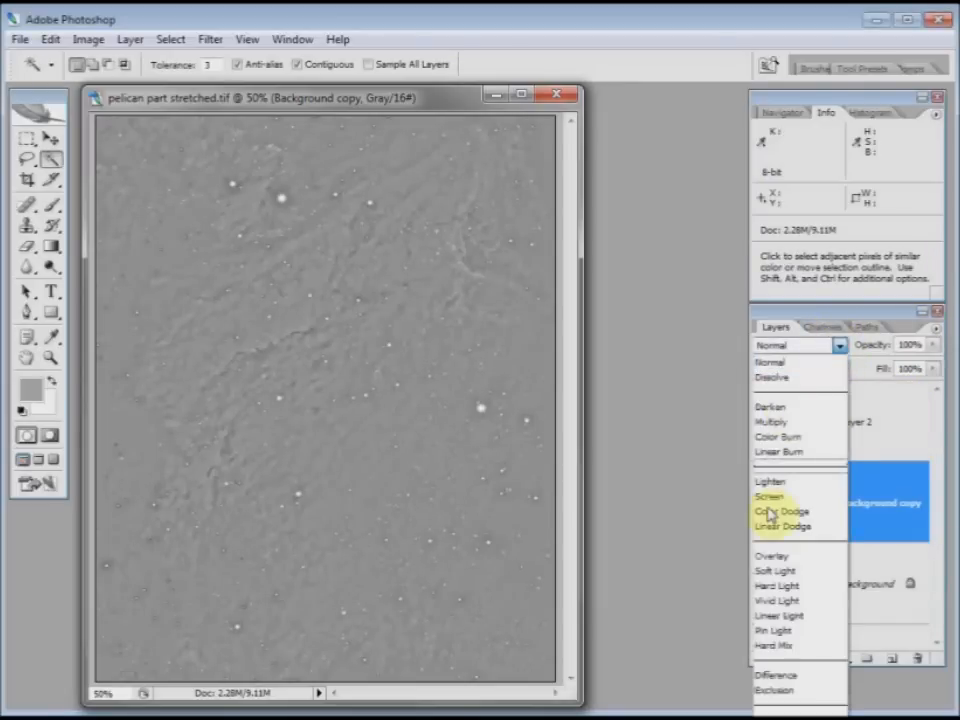
Step: Set the Background copy layer's blend mode to Overlay
left_click(774, 555)
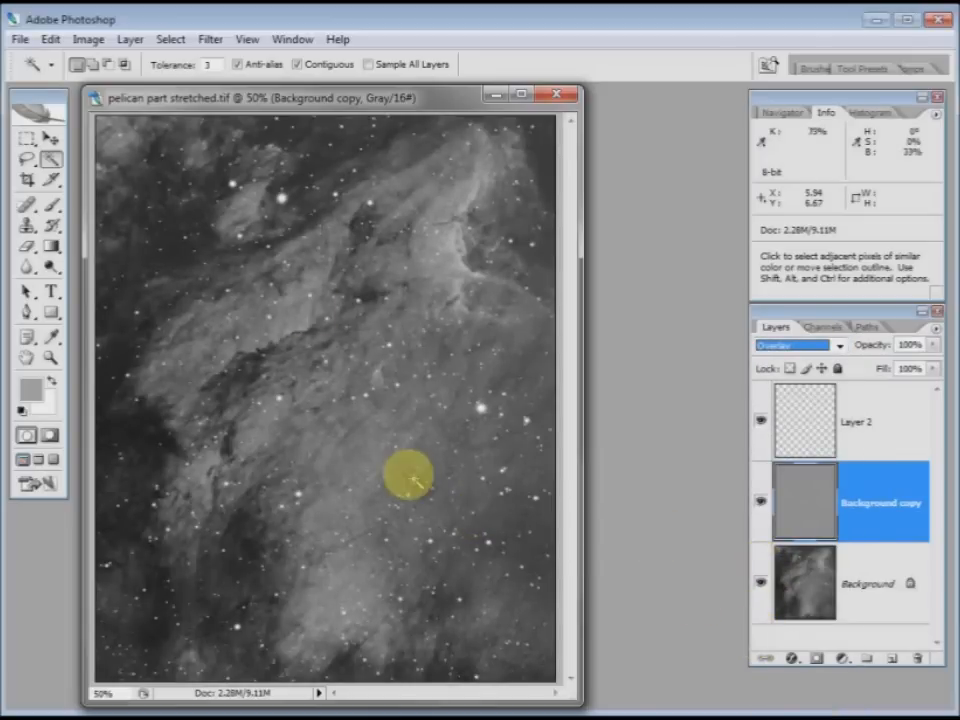
mouse_move(637, 567)
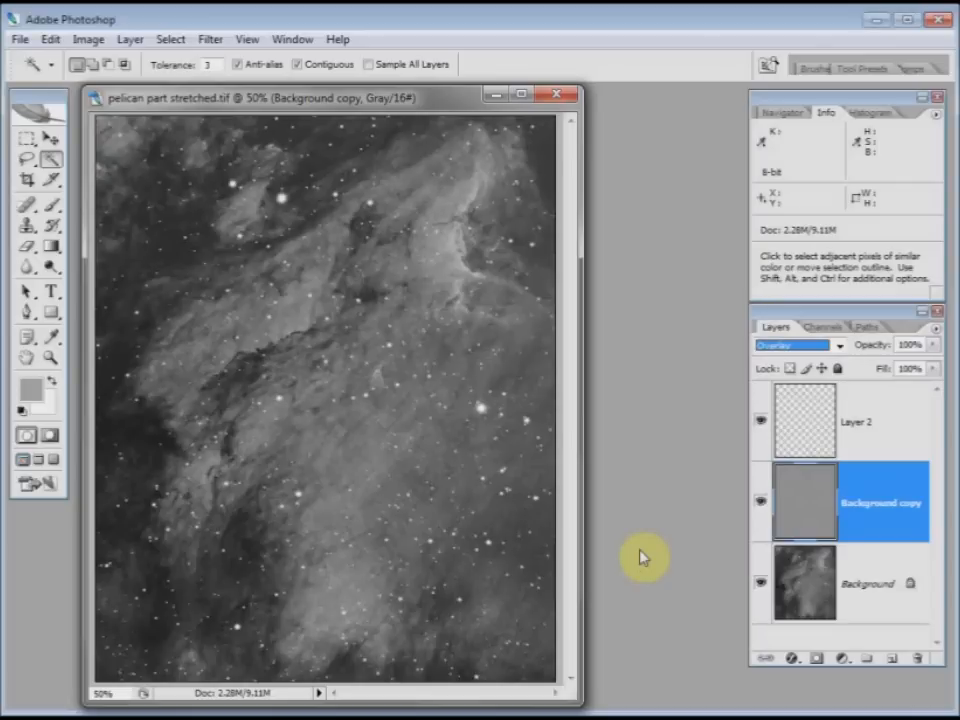
mouse_move(707, 567)
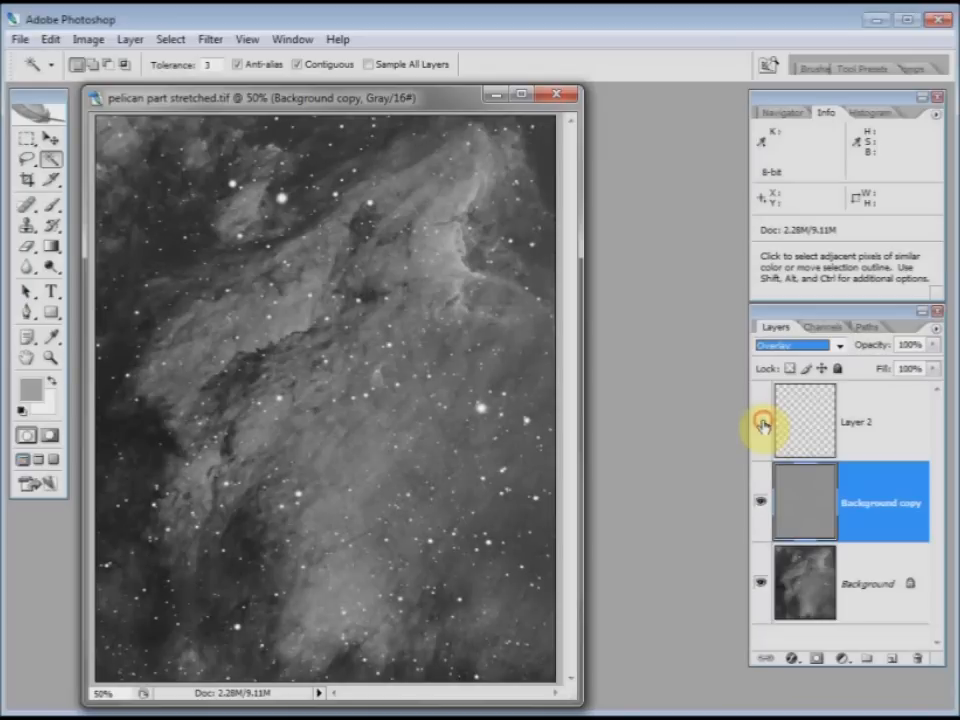
left_click(762, 423)
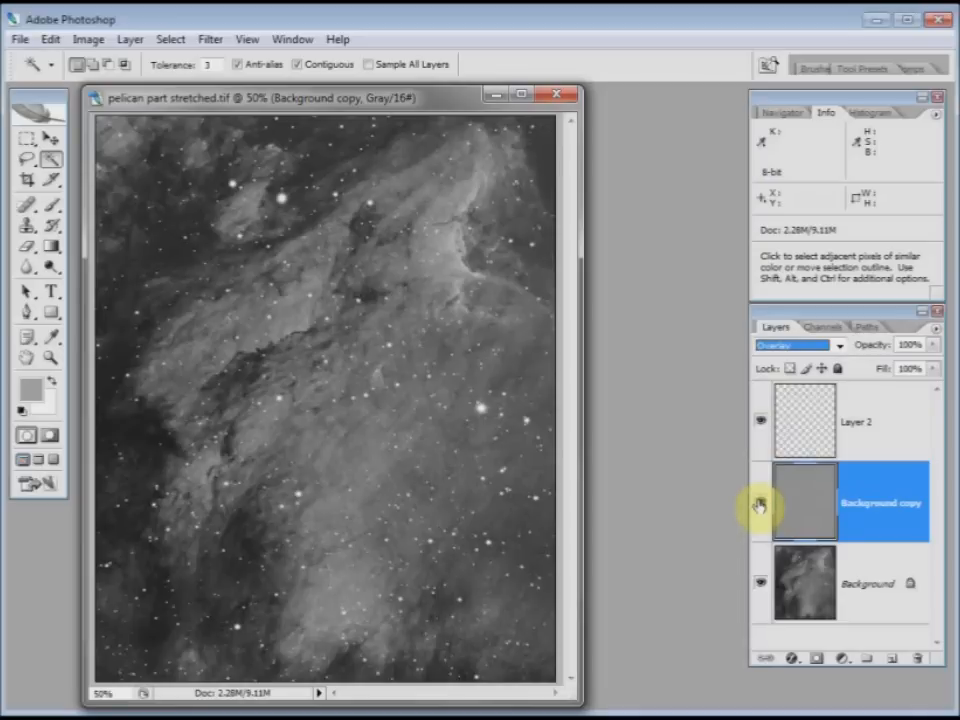
mouse_move(760, 504)
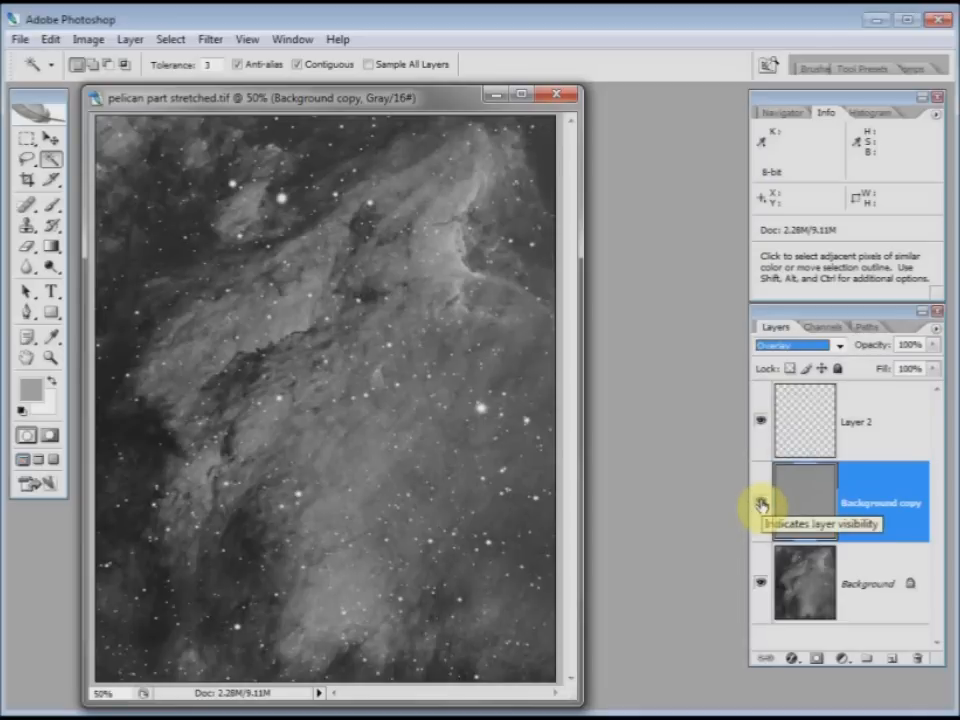
left_click(759, 504)
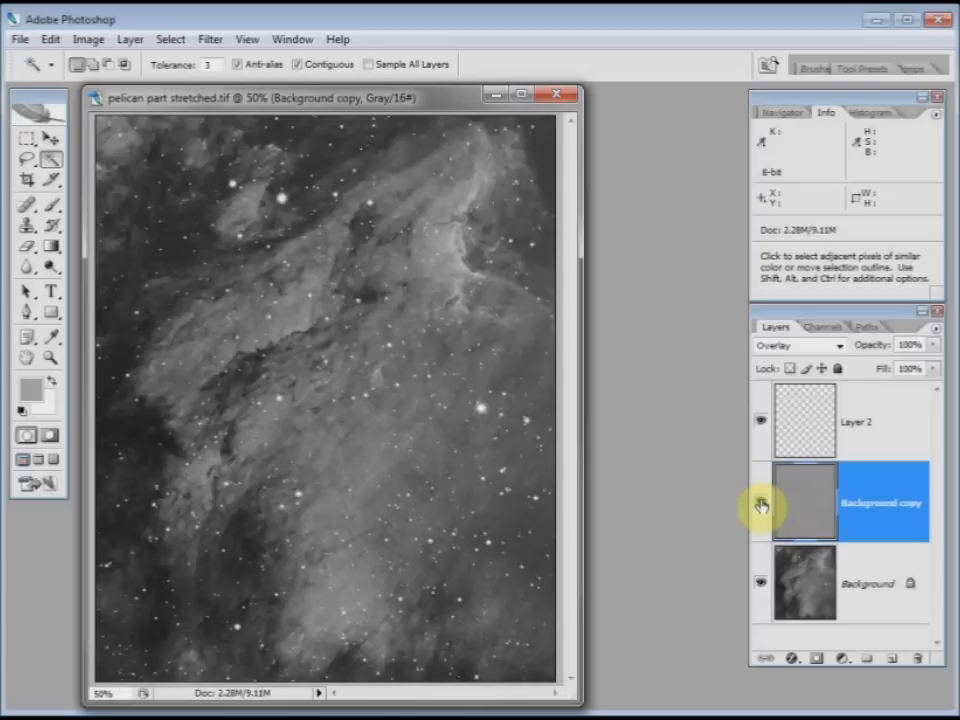
left_click(760, 504)
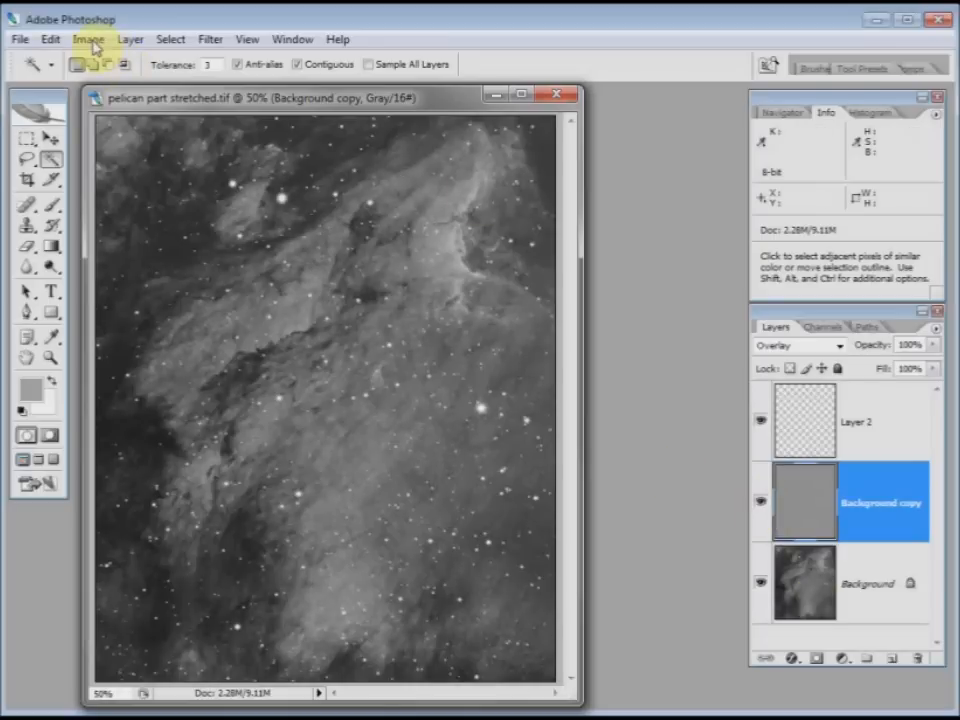
mouse_move(132, 39)
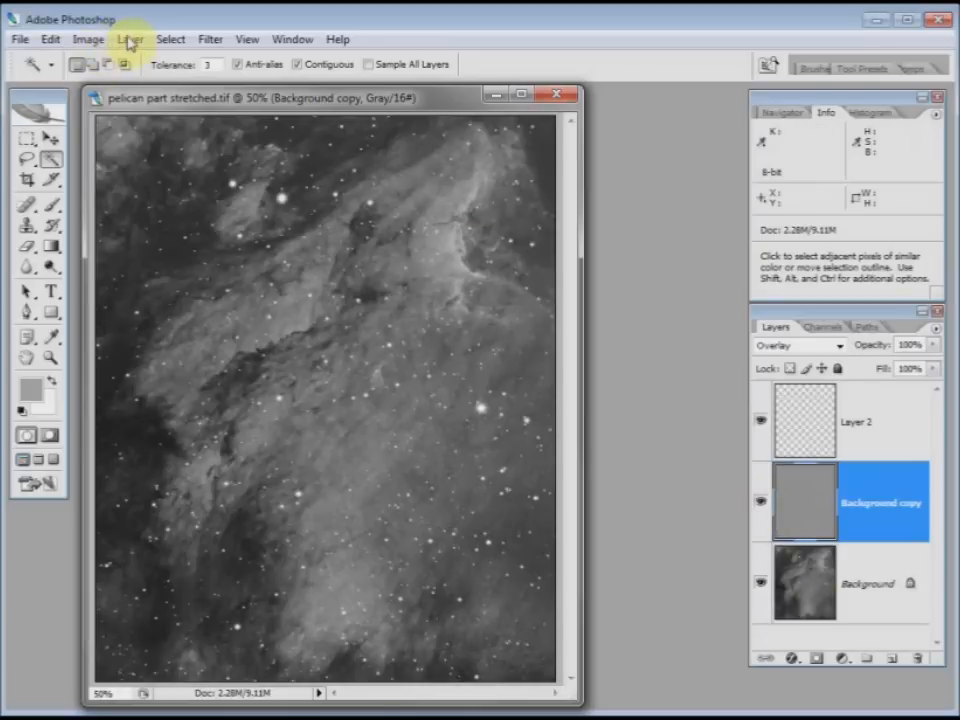
Step: Merge all layers into one Background with Layer > Flatten Image
left_click(131, 39)
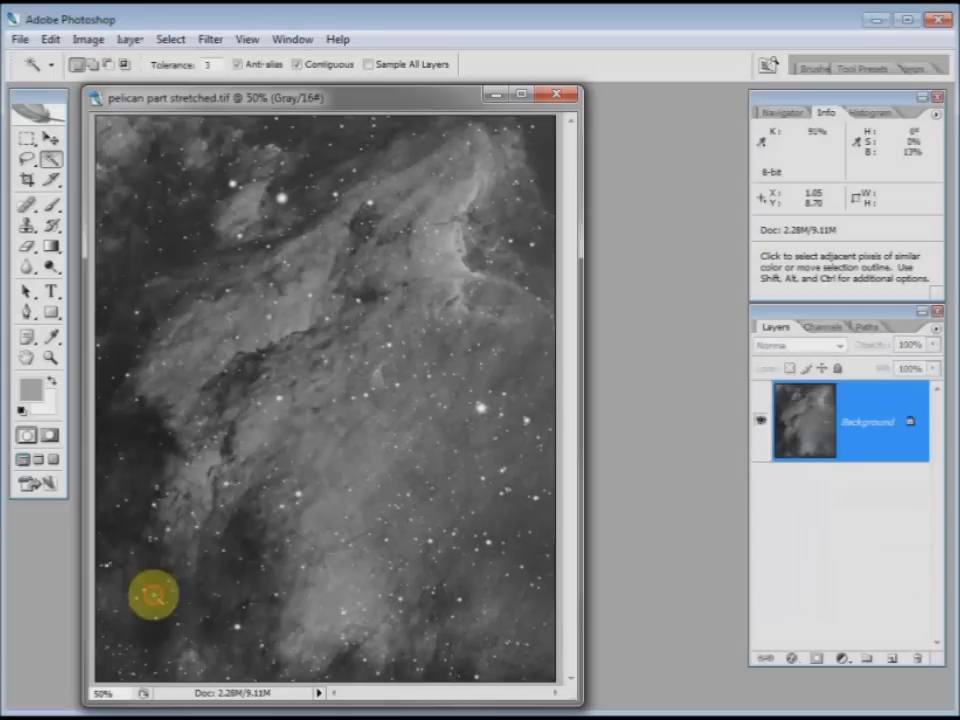
mouse_move(205, 308)
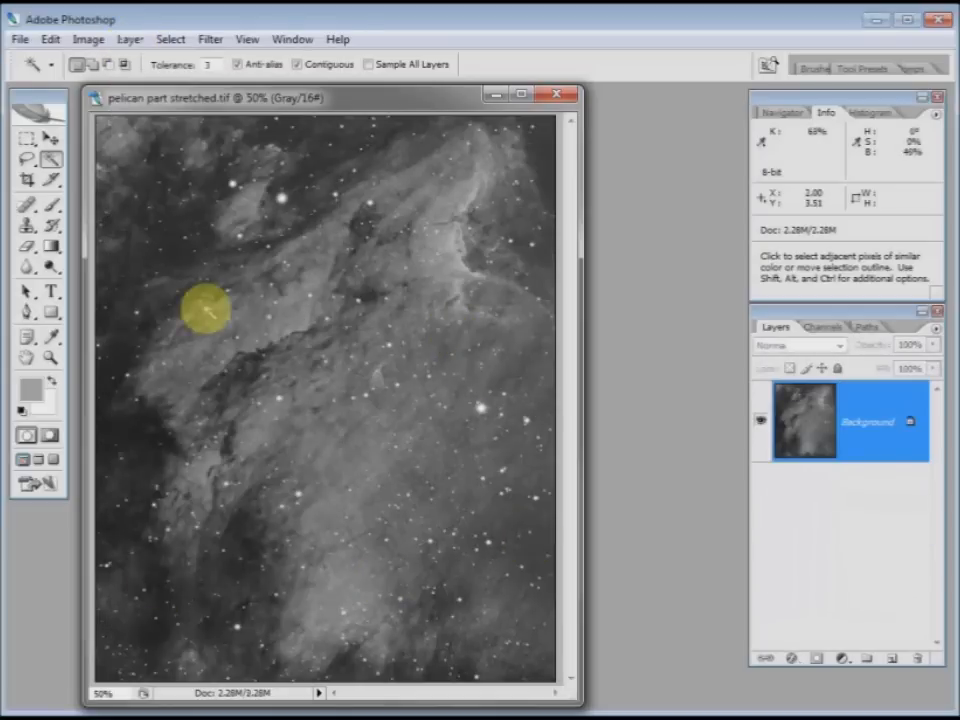